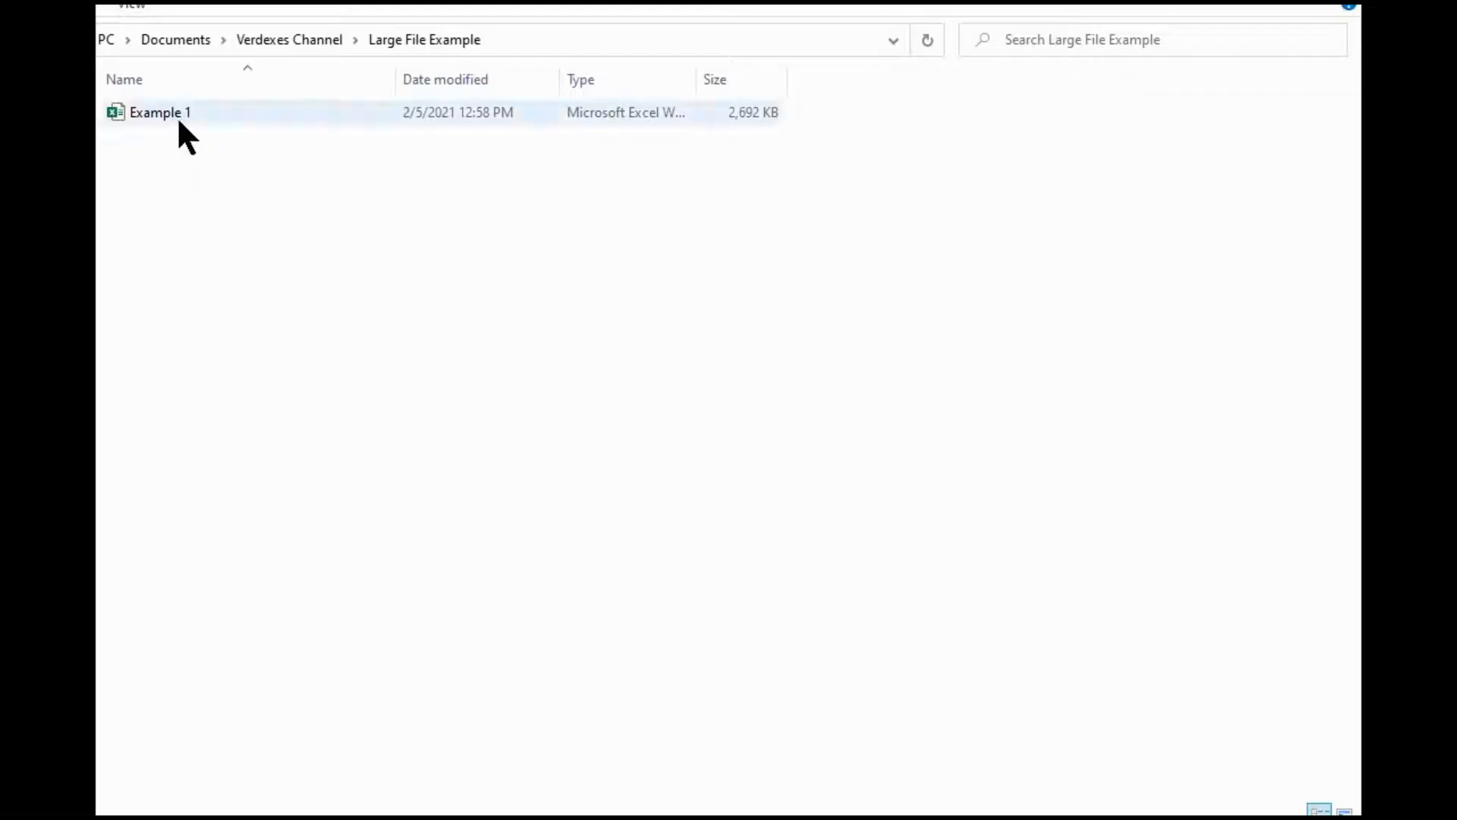
pyautogui.moveTo(762, 149)
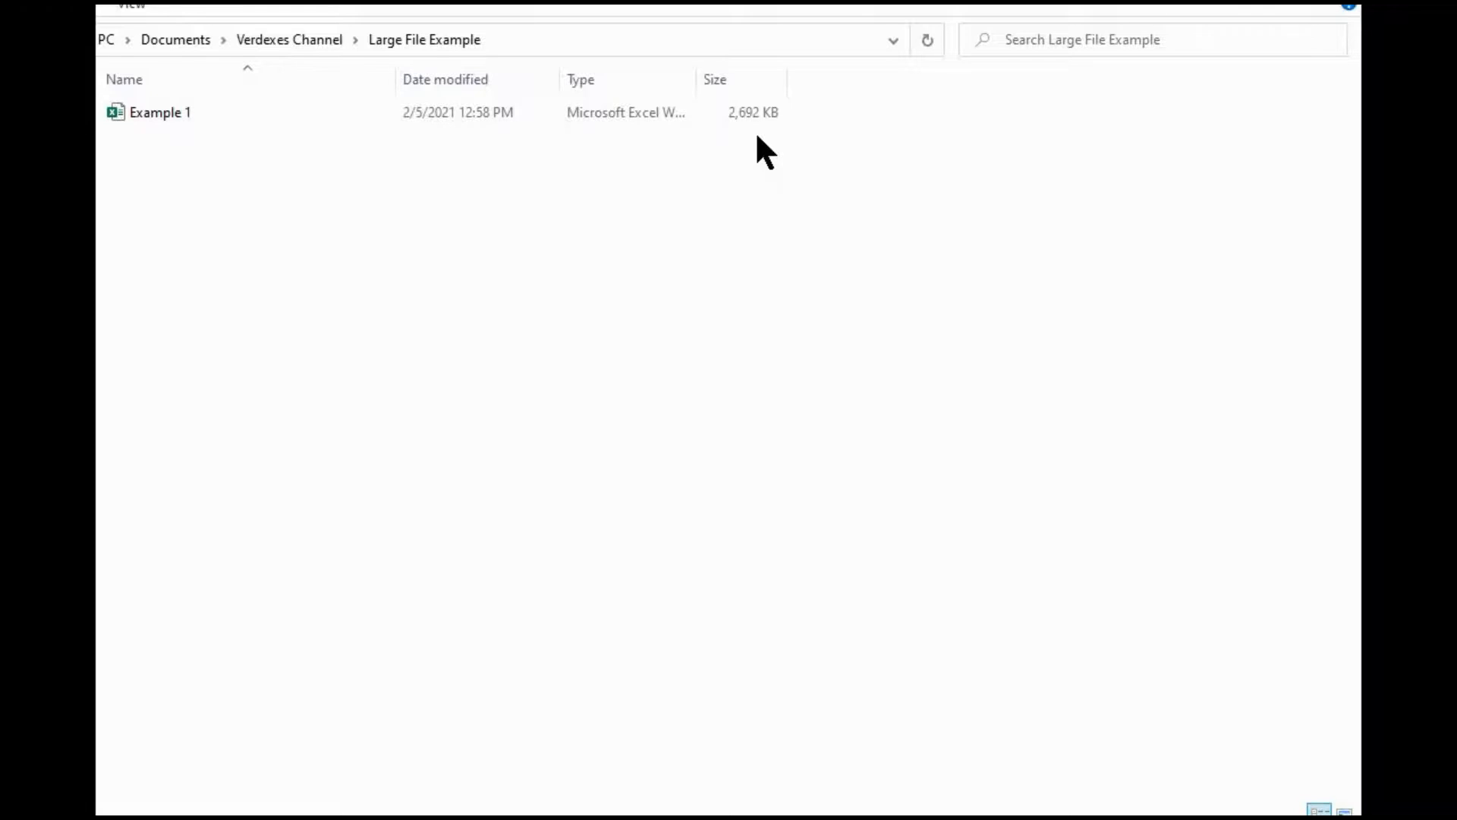
# Step: Open the Example 1 workbook and start Save As from the File menu
pyautogui.doubleClick(159, 111)
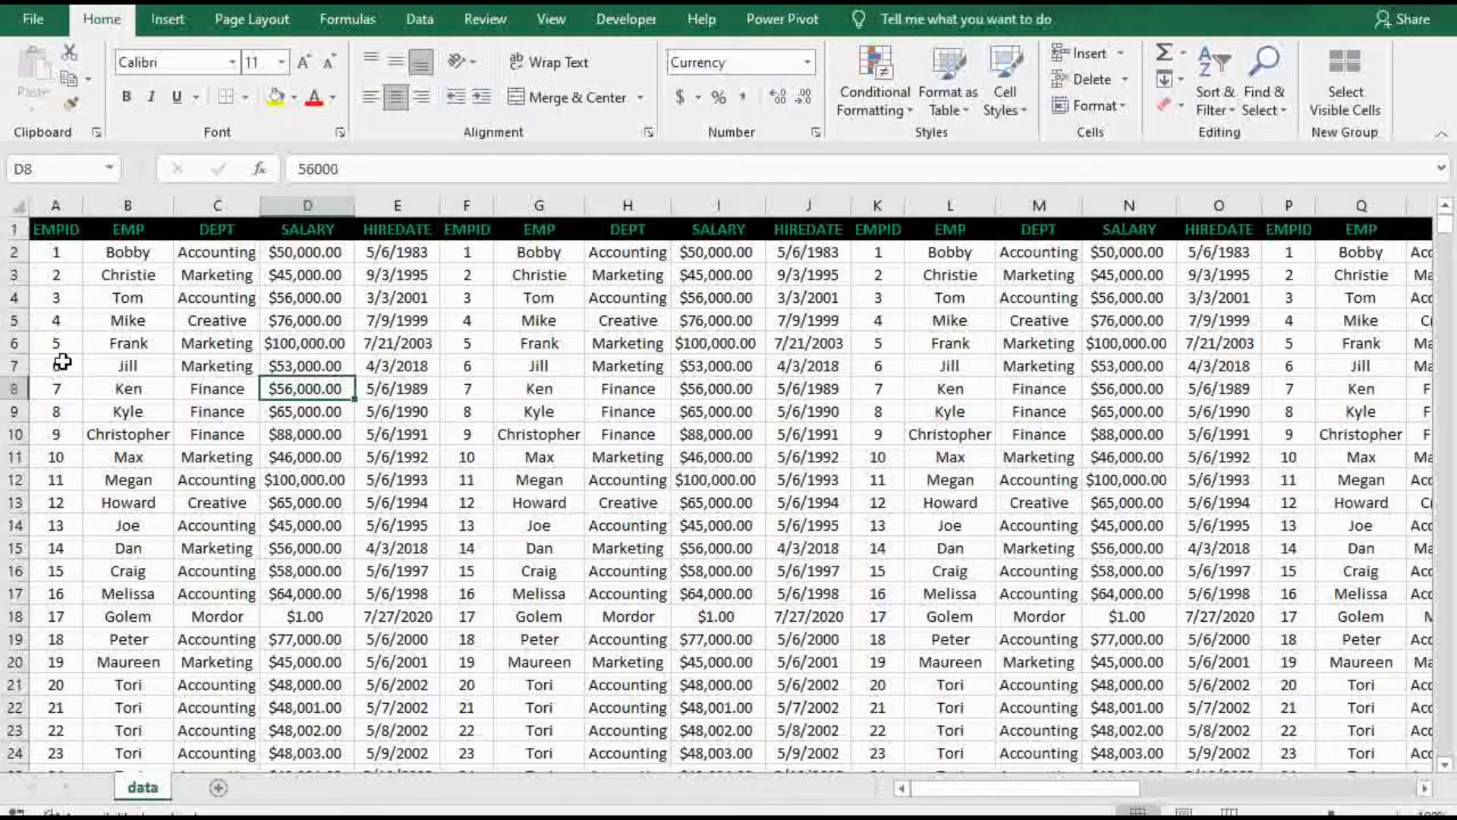
pyautogui.moveTo(373, 411)
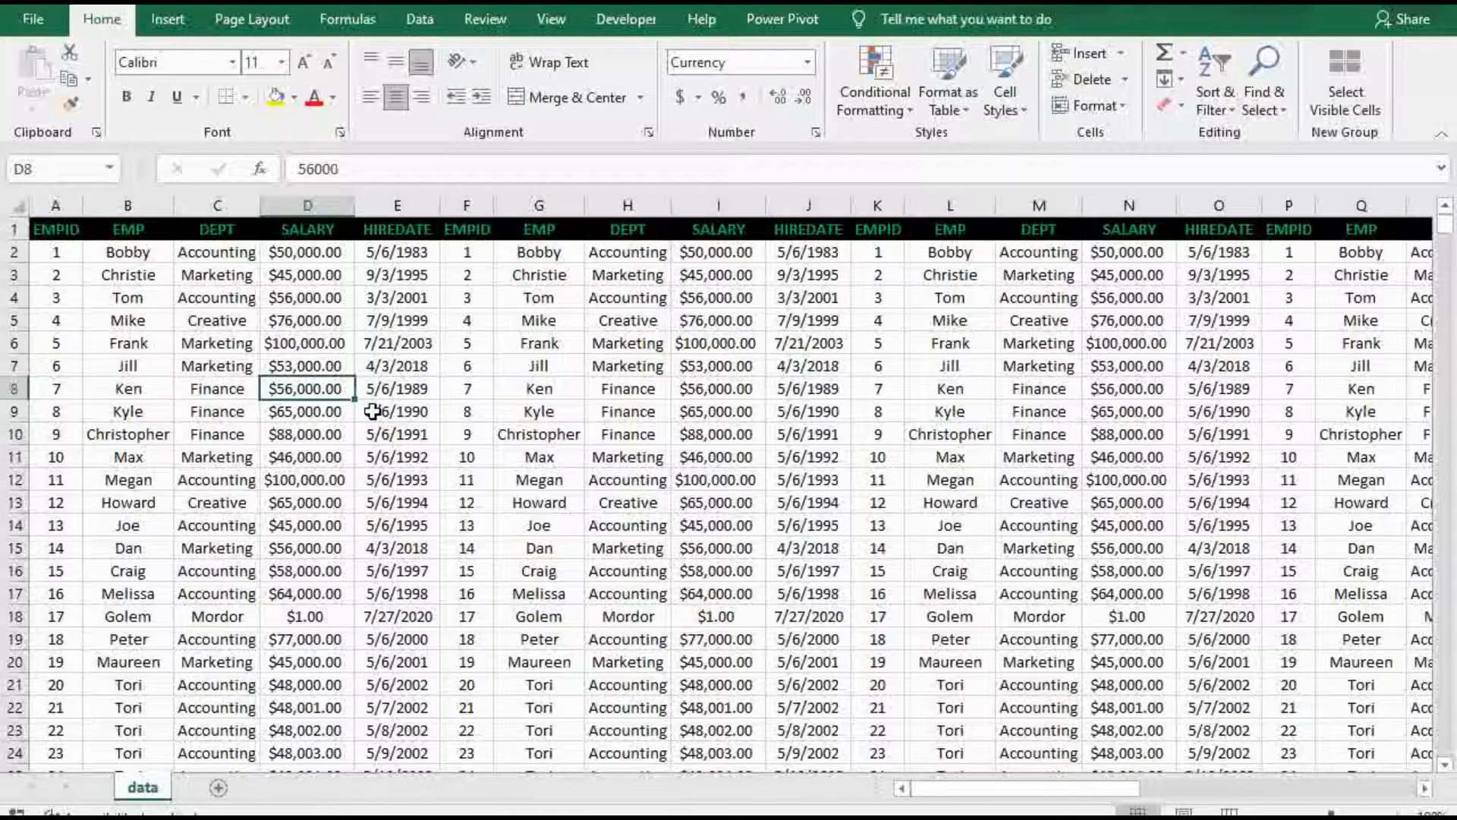
pyautogui.click(33, 17)
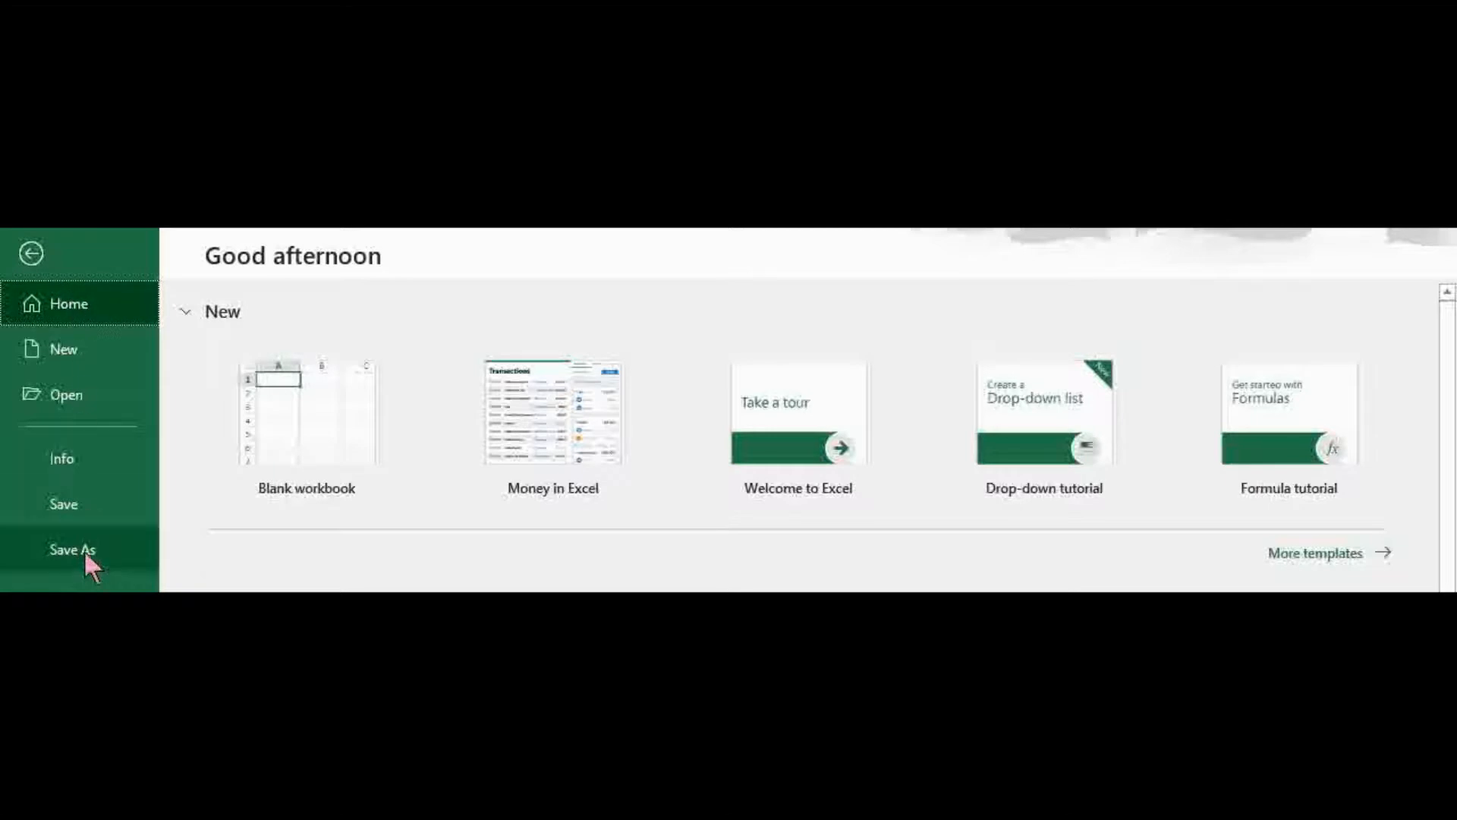
pyautogui.click(73, 548)
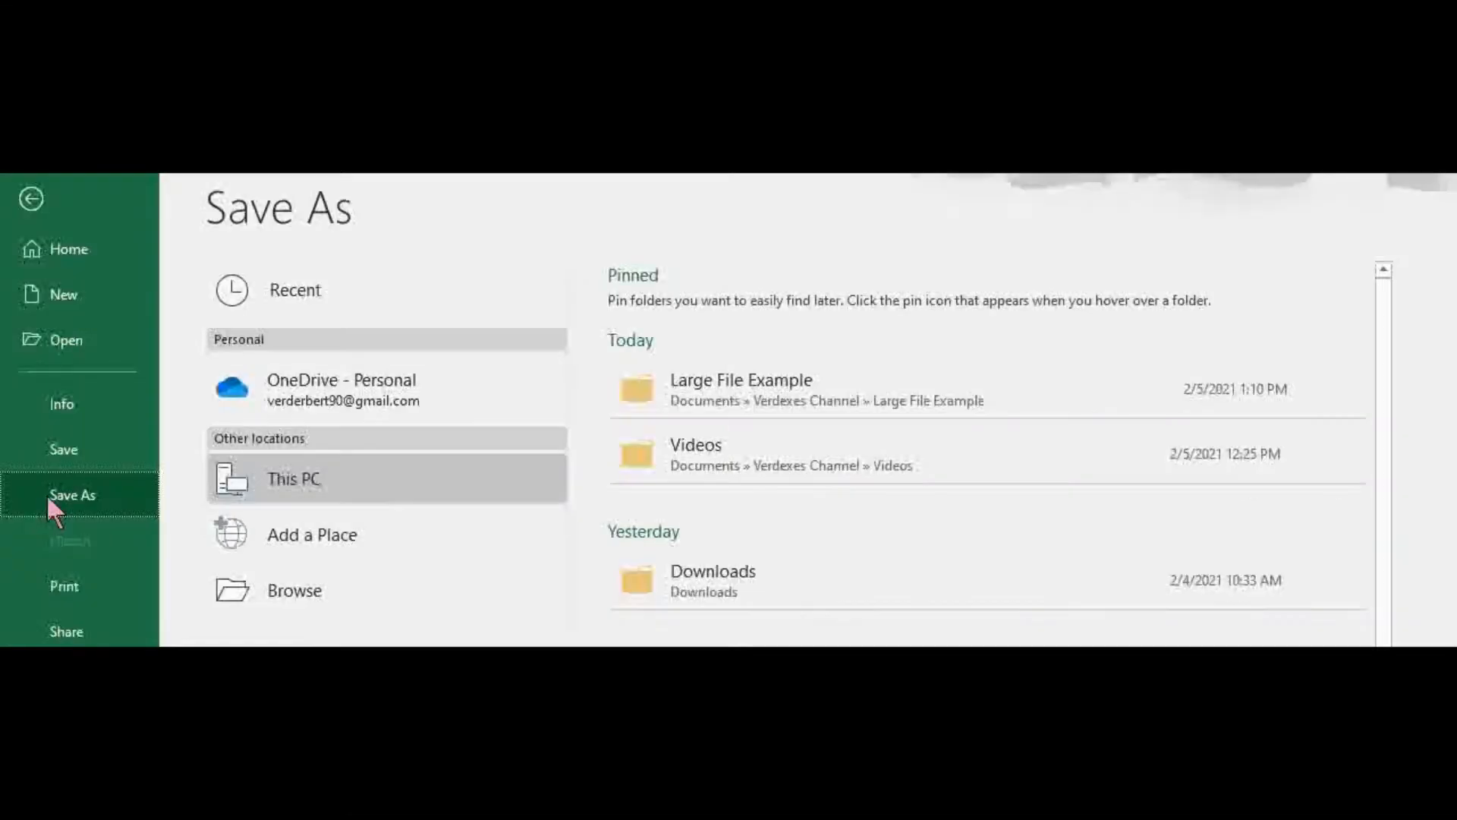
pyautogui.moveTo(279, 507)
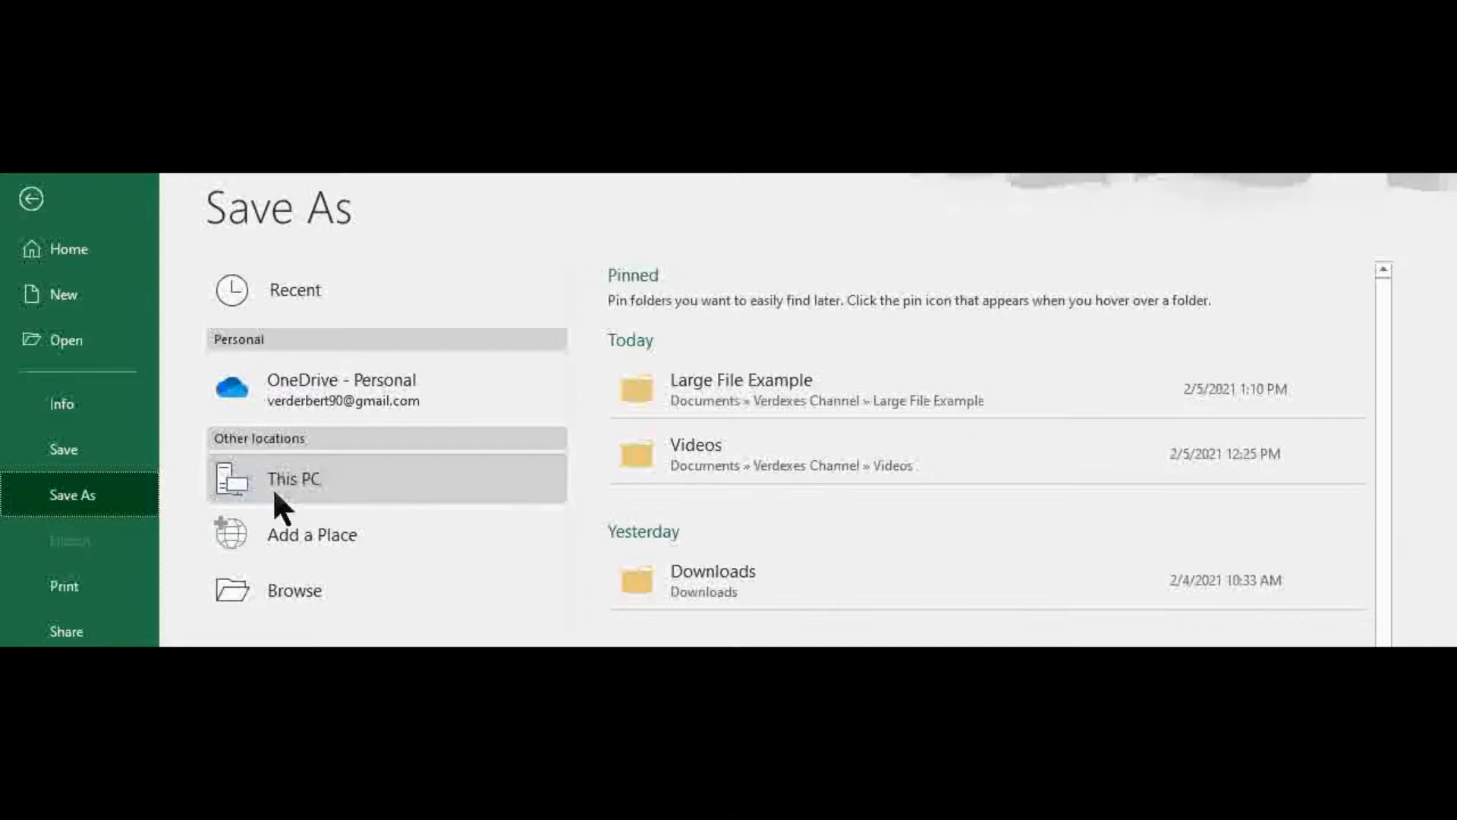
pyautogui.moveTo(390, 604)
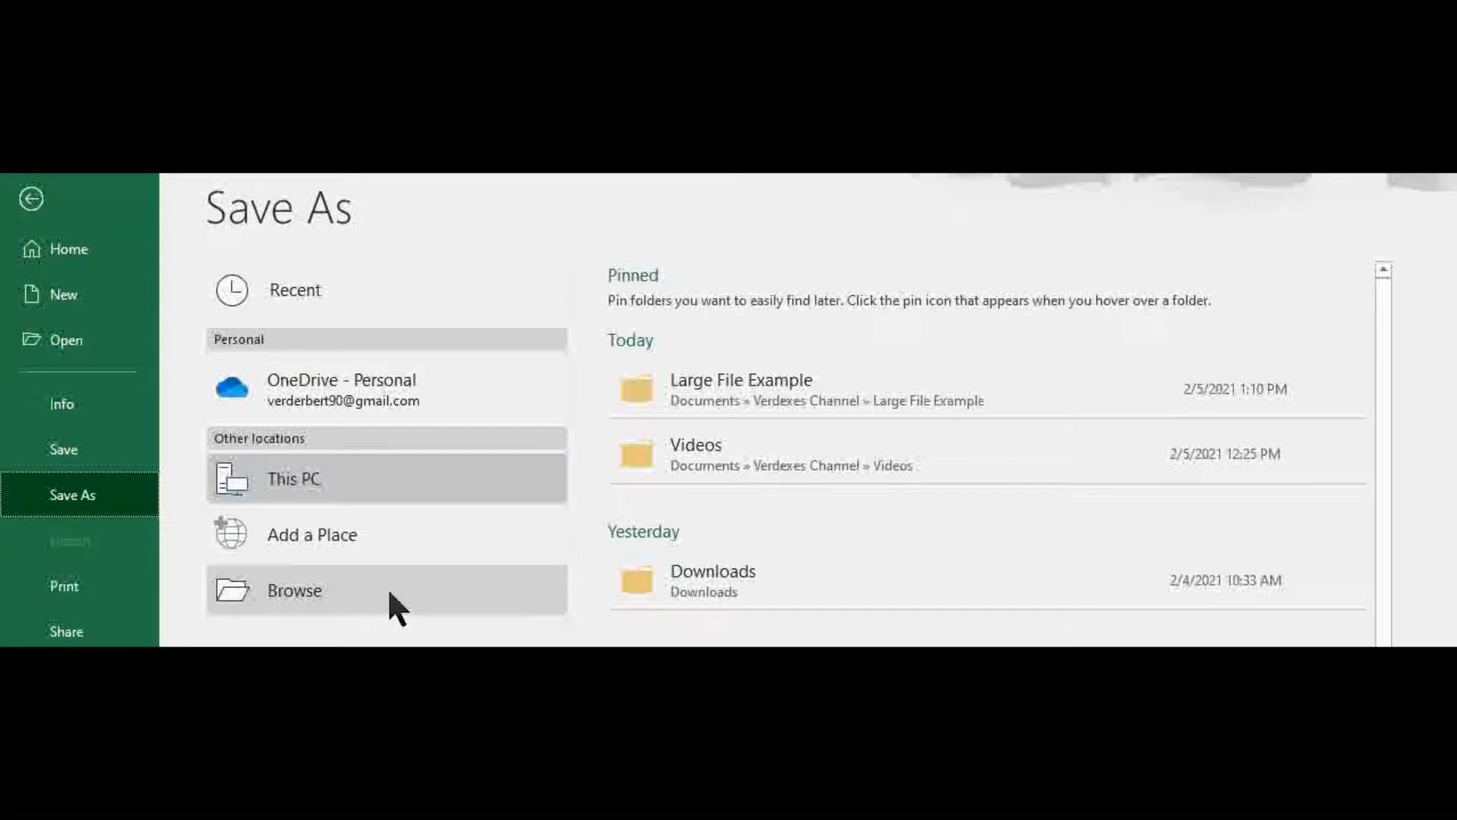
# Step: Save a copy as Excel Binary Workbook 'Example 1' in the Large File Example folder
pyautogui.click(293, 589)
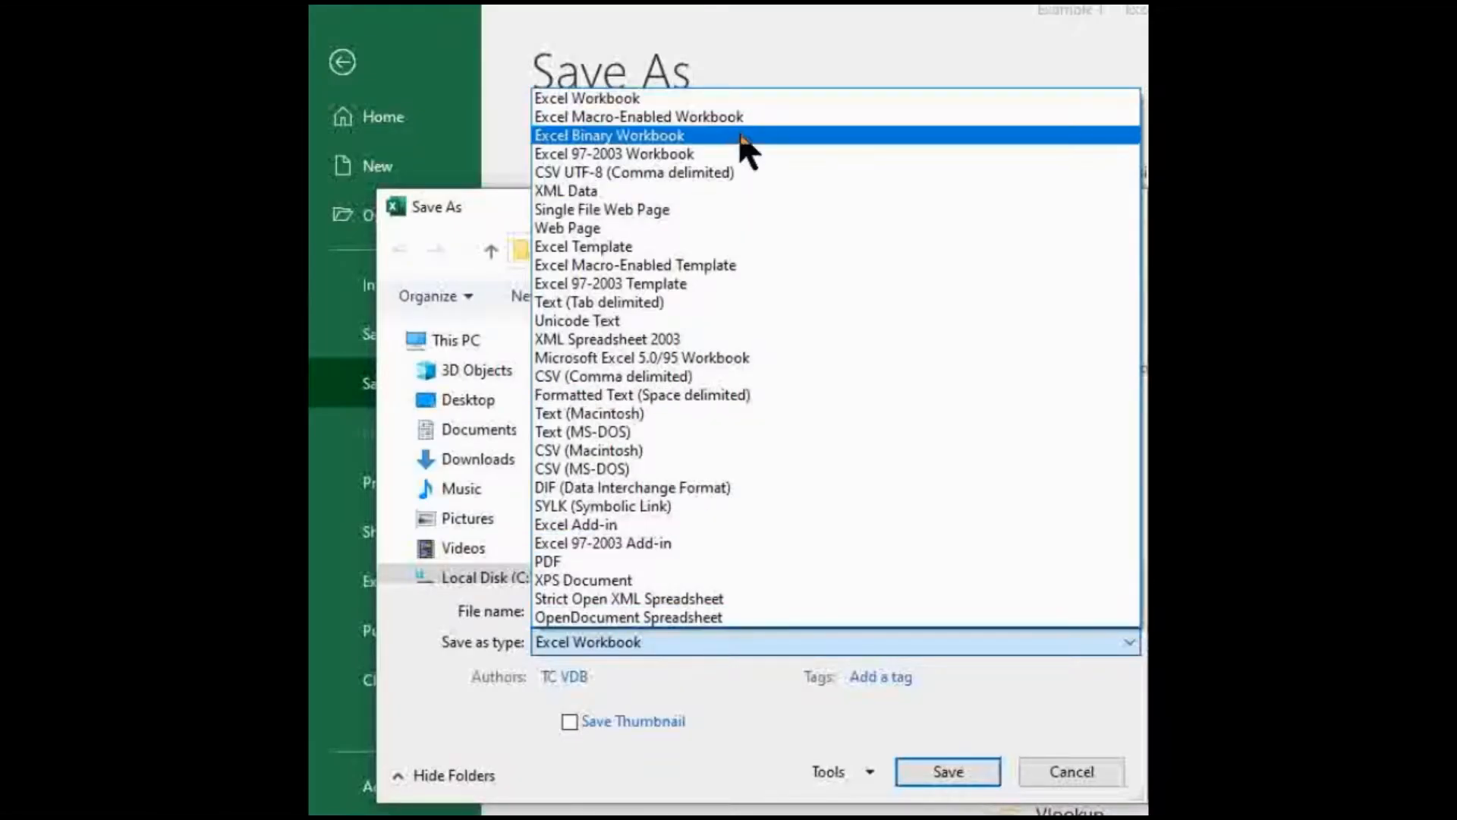
pyautogui.click(610, 135)
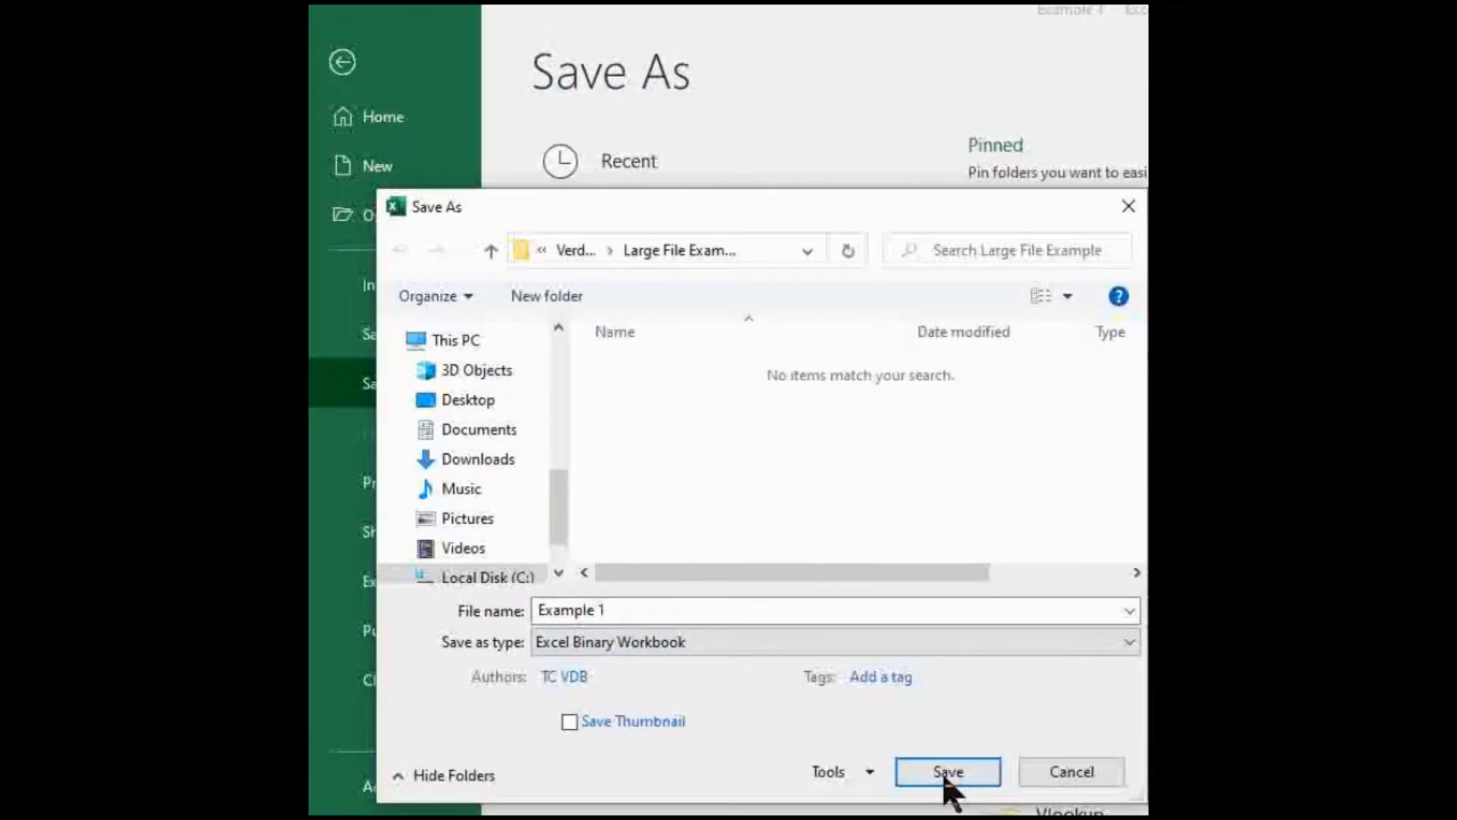
pyautogui.click(946, 771)
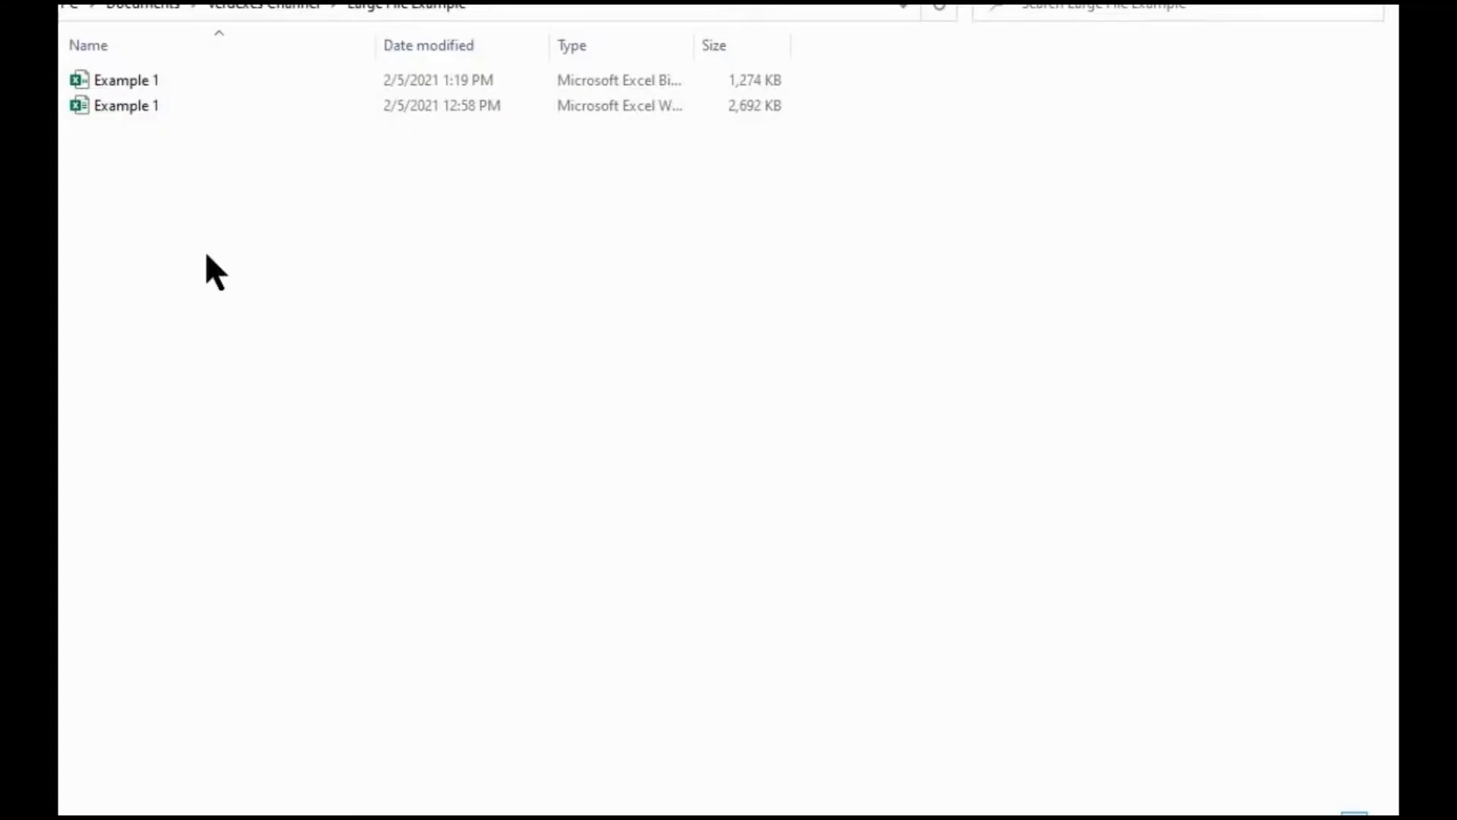
# Step: Show the Large File Example folder with the 1,274 KB binary file beside the 2,692 KB original
pyautogui.click(126, 105)
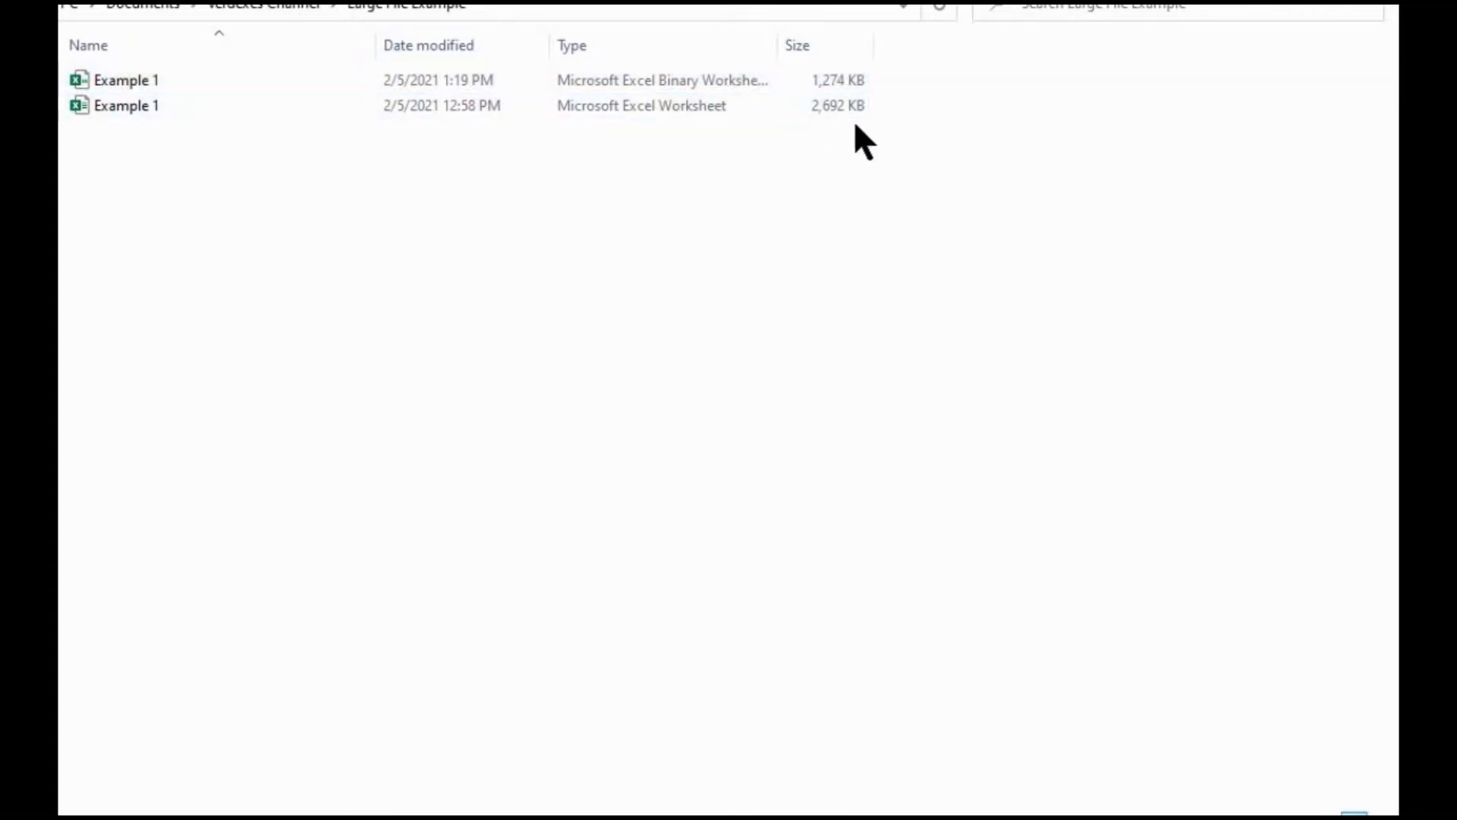
pyautogui.moveTo(794, 180)
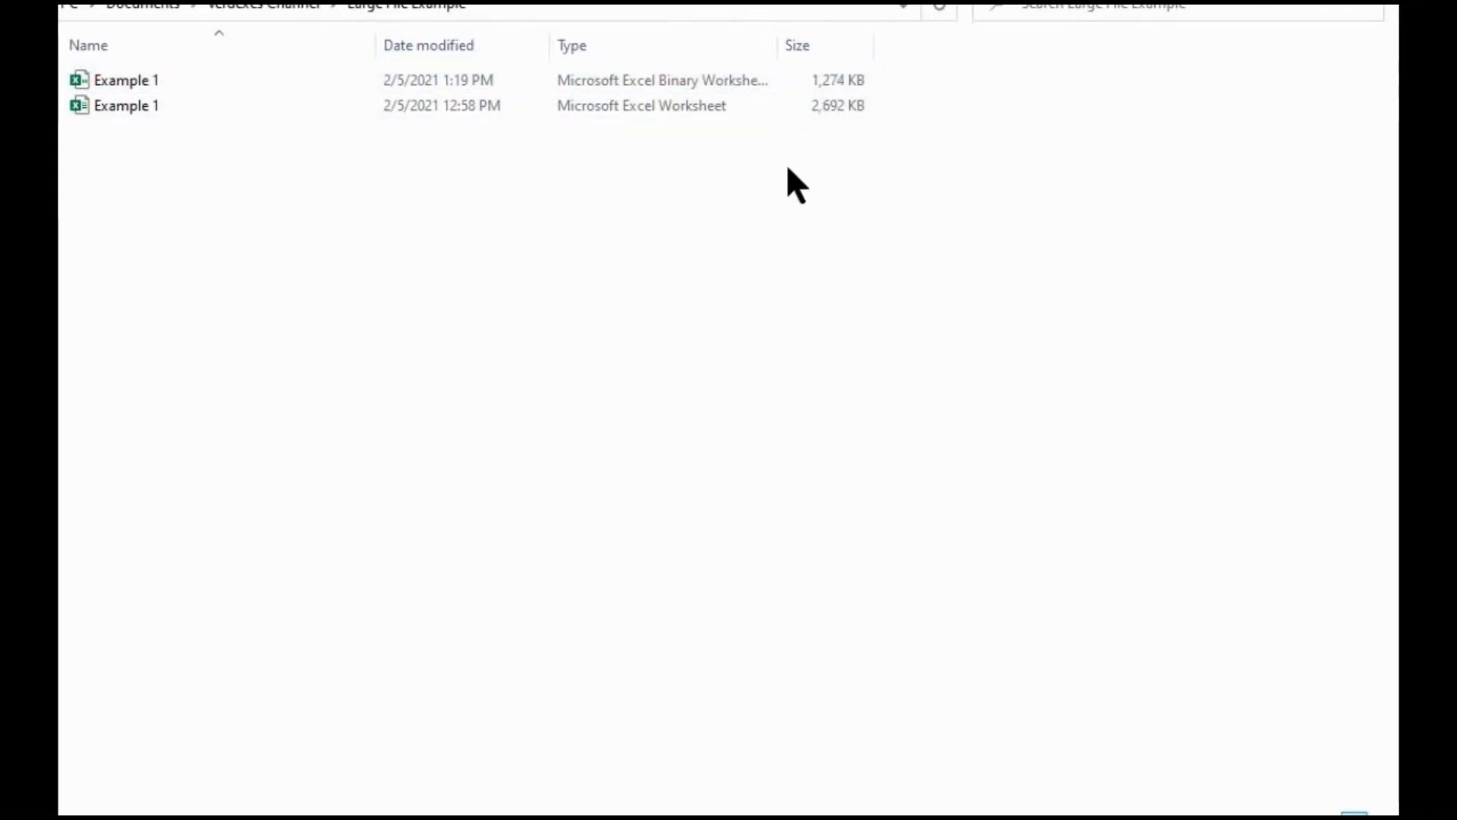
pyautogui.moveTo(841, 172)
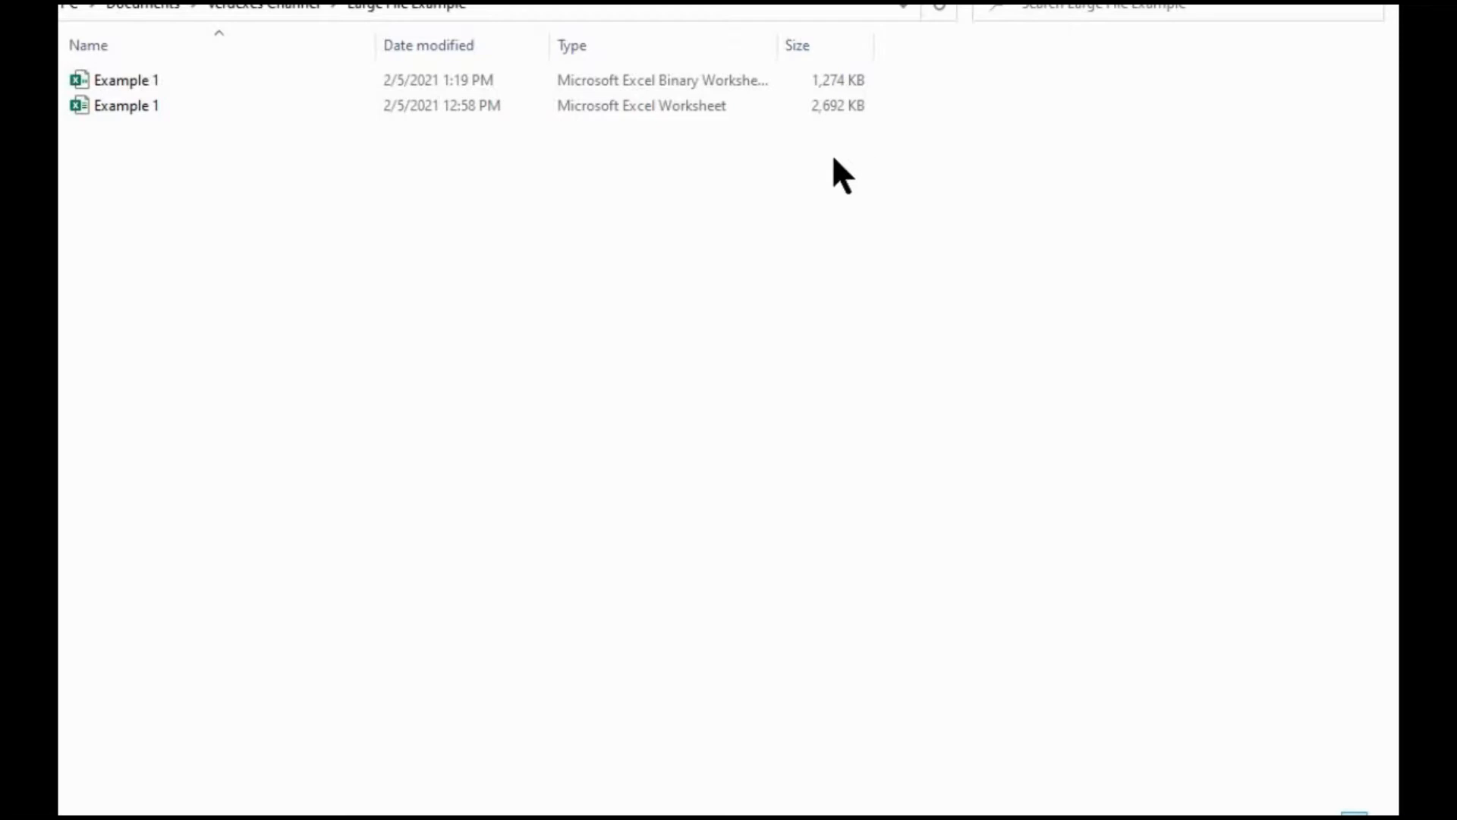